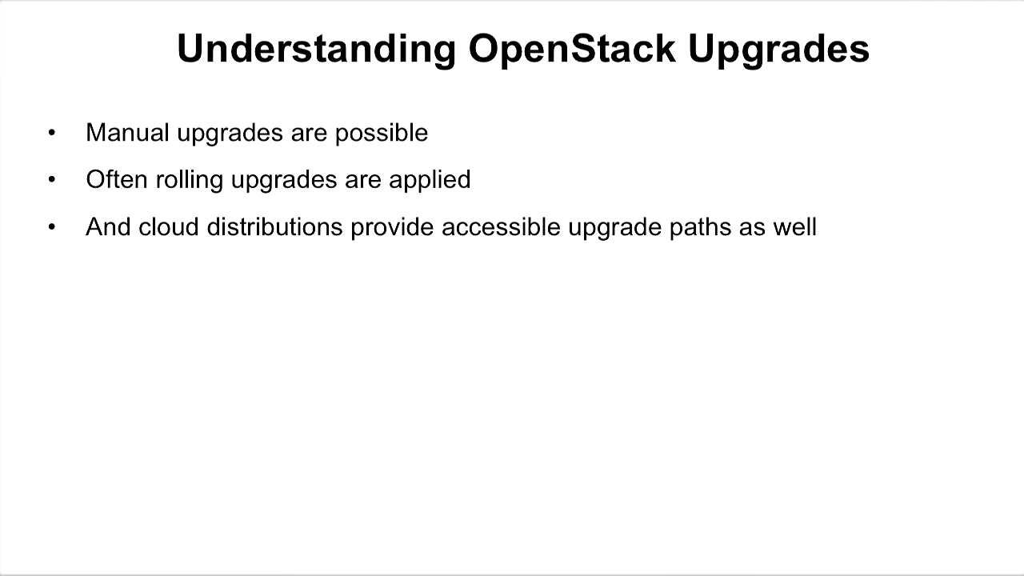
Step: Advance through the upgrade concepts and procedure overview slides to Recommended Order of Upgrades
key(Right)
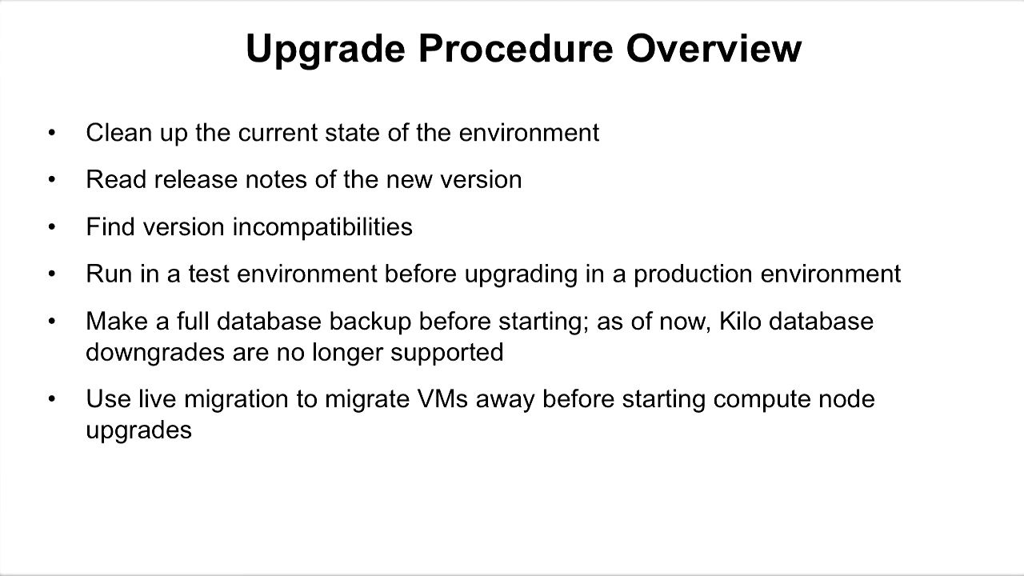
key(Right)
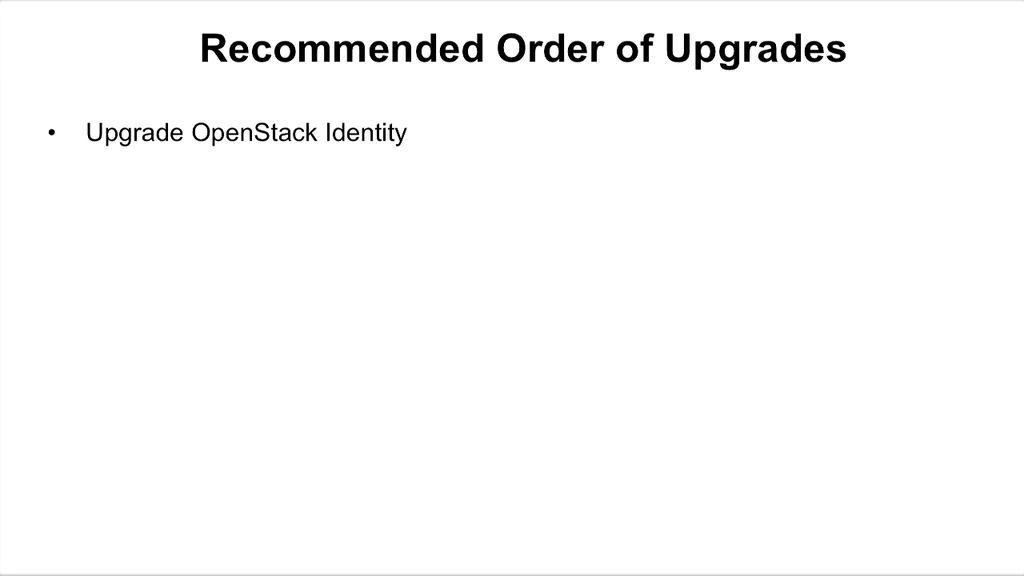
Step: Reveal the 'Upgrade the Identity Service' bullet and move on to Upgrade Steps for Each Service
text(Upgrade the Identity Service)
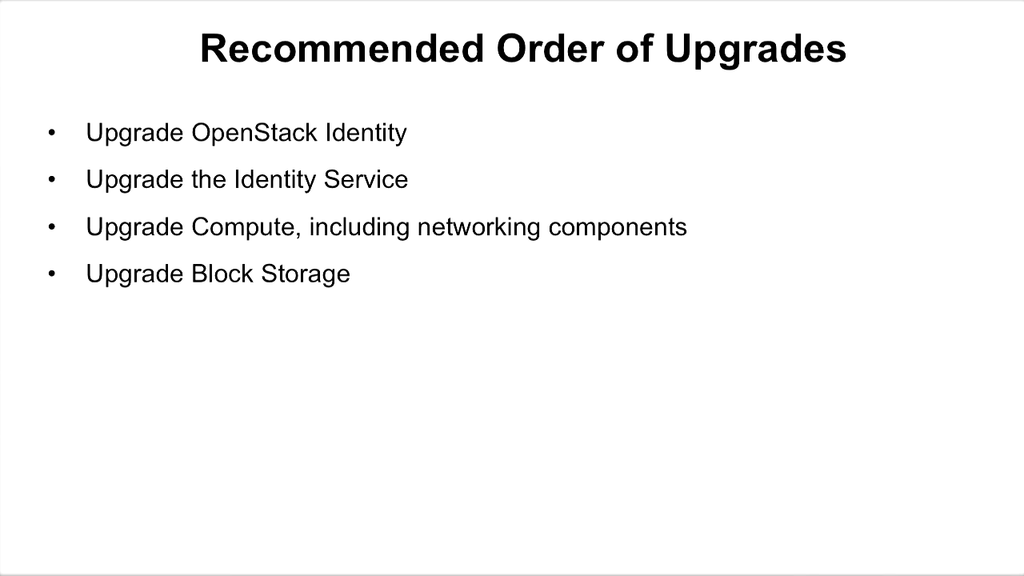
key(right)
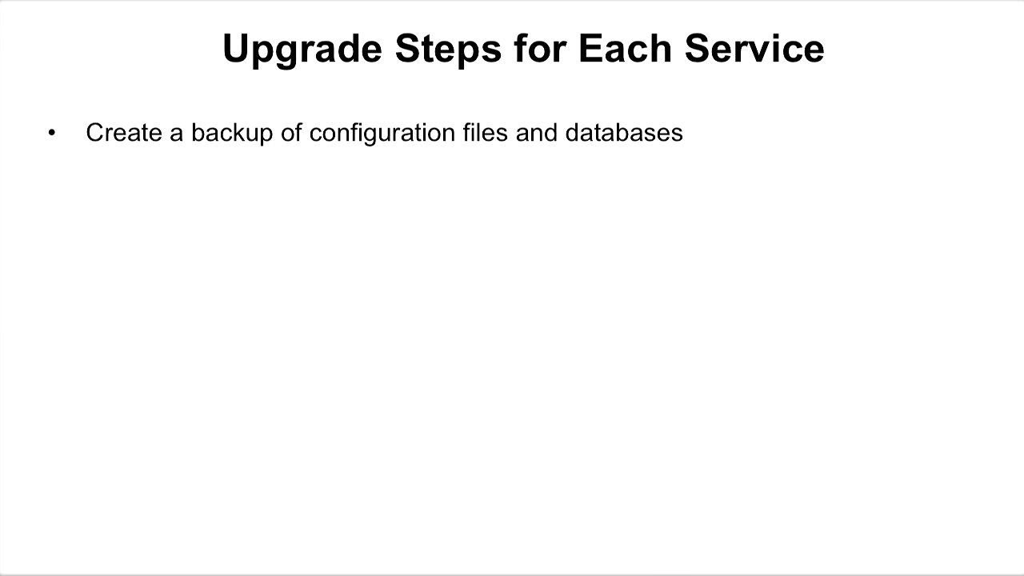
Step: Reveal the bullet 'Update configuration files according to release notes'
text(Update configuration files according to release notes)
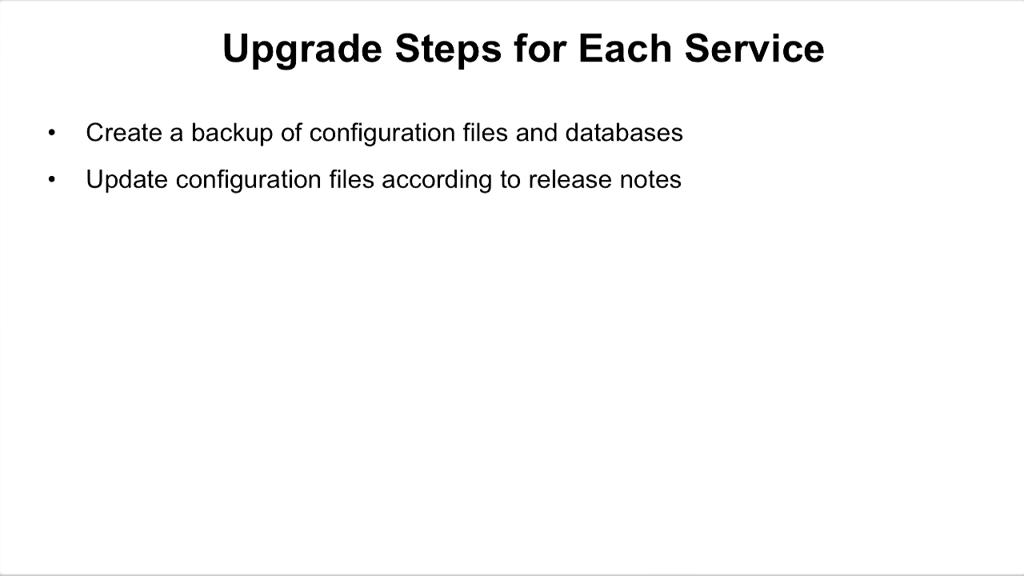